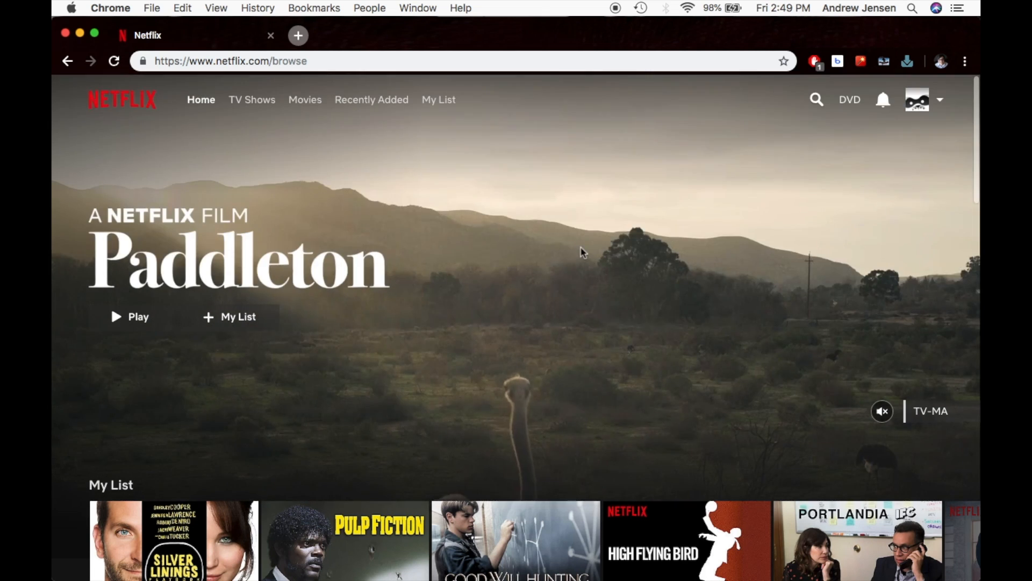
Open the Account page from the profile avatar's dropdown menu.
{"action": "left_click", "coordinate": [918, 99]}
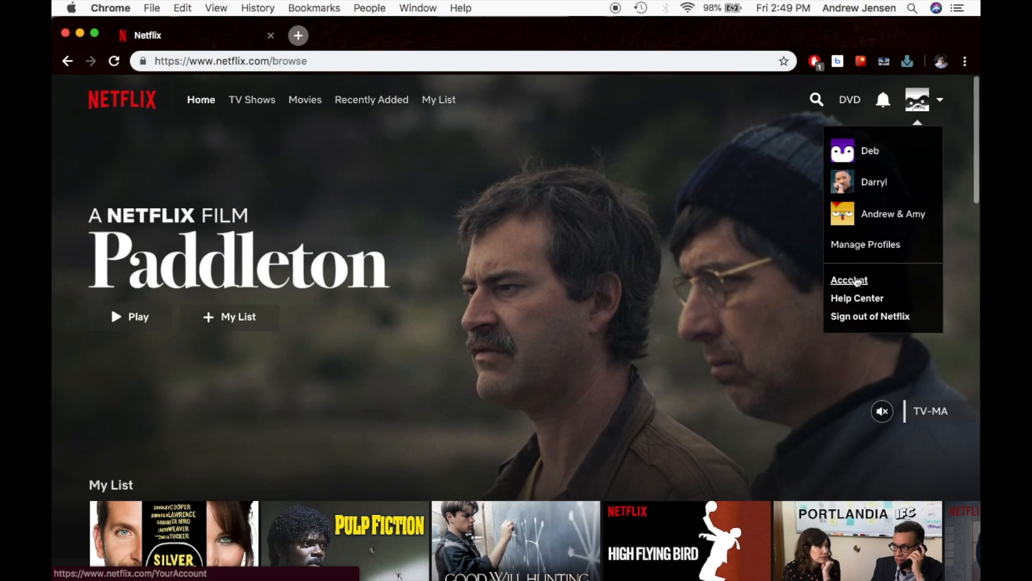
{"action": "left_click", "coordinate": [849, 280]}
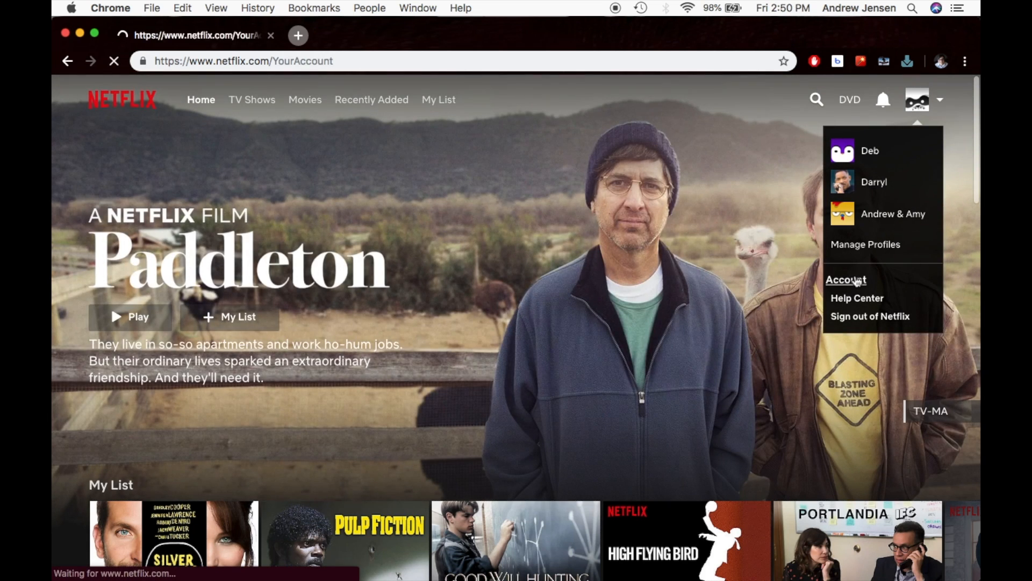
{"action": "left_click", "coordinate": [846, 279]}
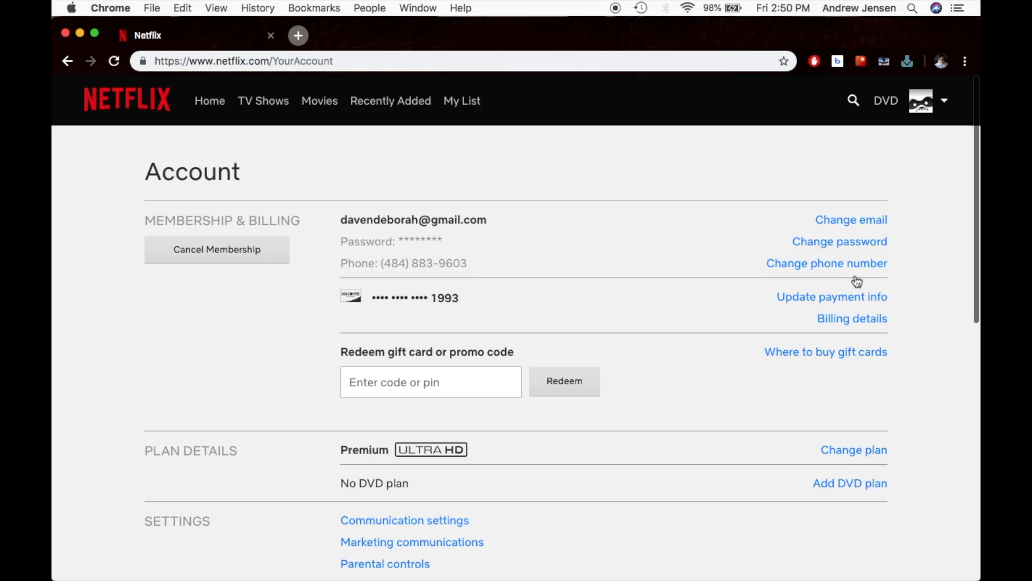
Scroll to My Profile and open Playback settings.
{"action": "scroll", "scroll_direction": "down", "scroll_amount": 3}
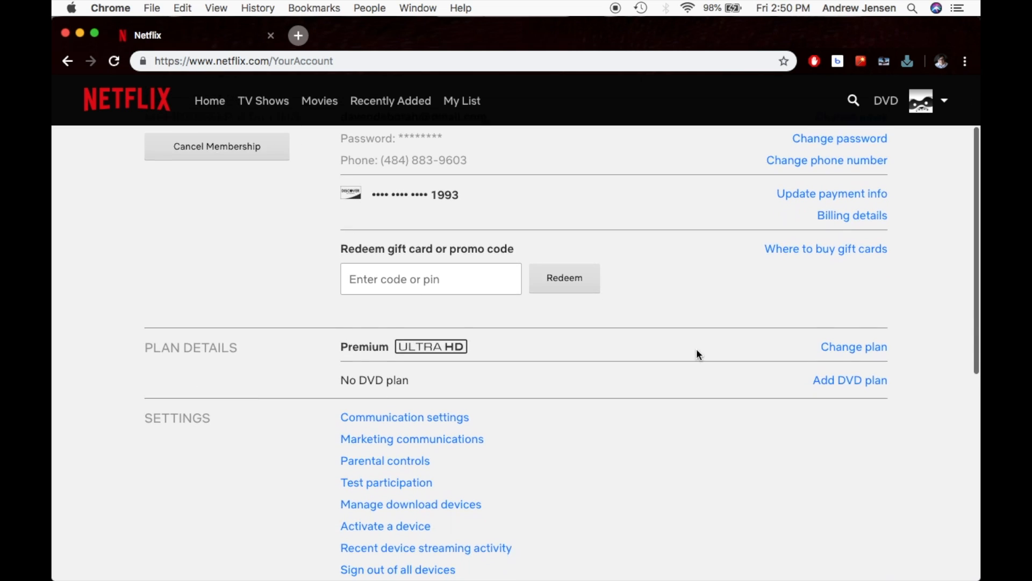
{"action": "scroll", "scroll_direction": "down", "scroll_amount": 3}
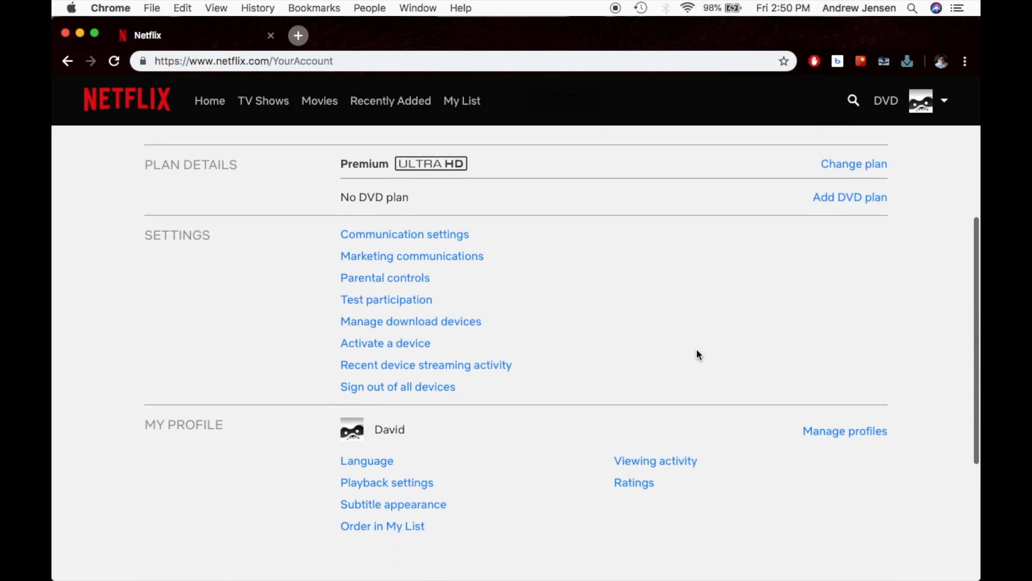
{"action": "scroll", "scroll_direction": "down", "scroll_amount": 3}
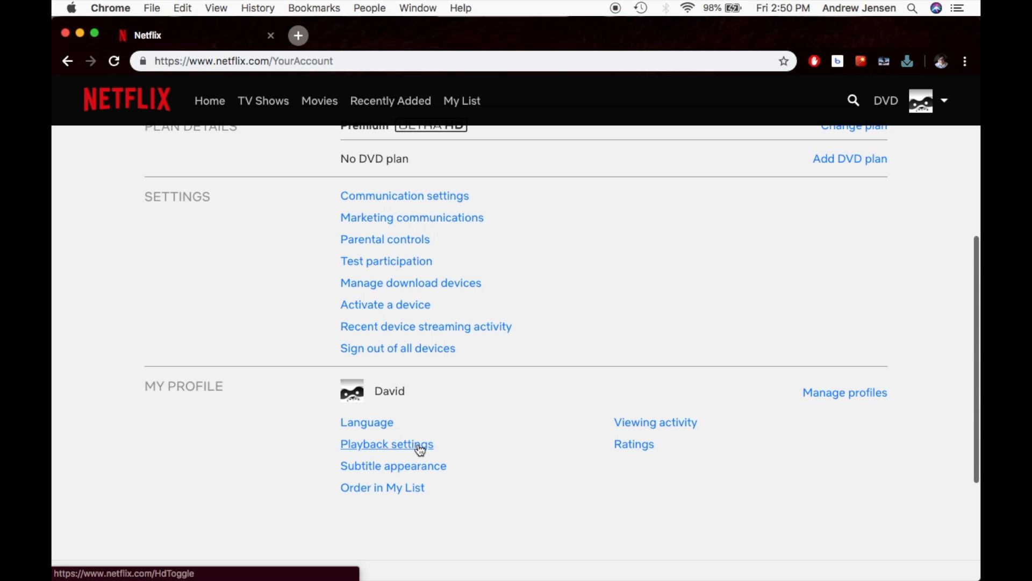
{"action": "left_click", "coordinate": [387, 443]}
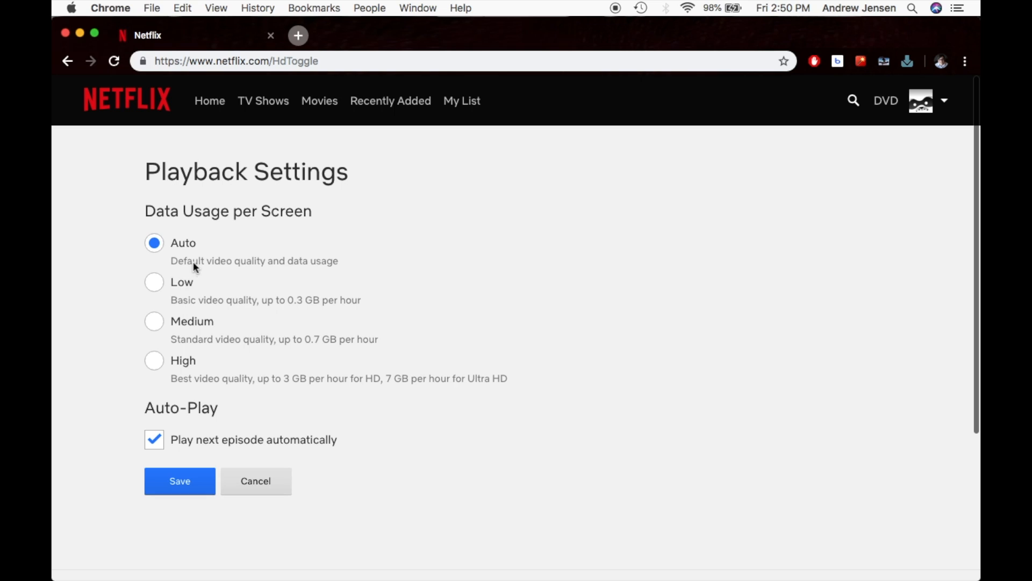
{"action": "left_click", "coordinate": [155, 360]}
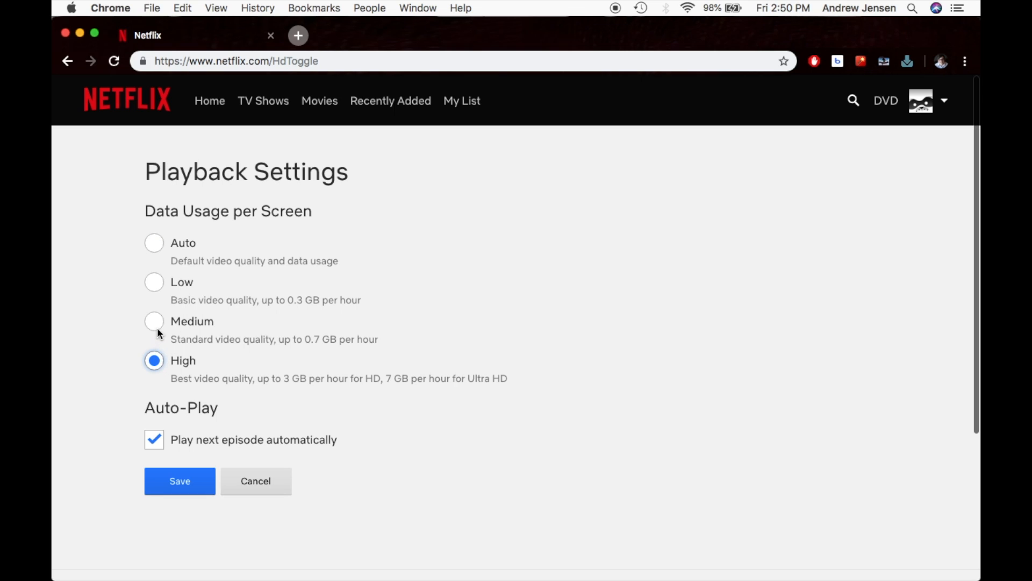
{"action": "left_click", "coordinate": [154, 242]}
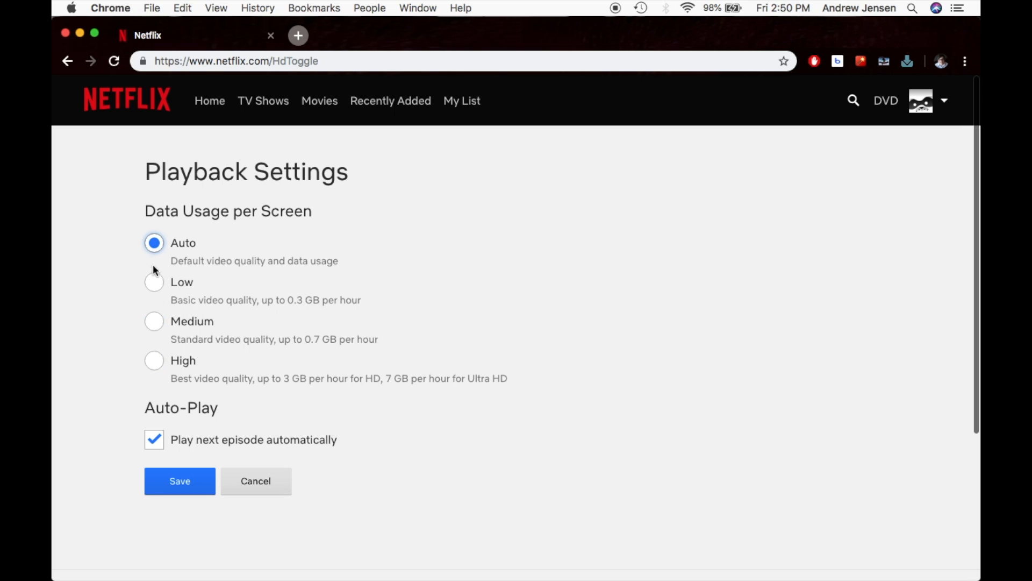
{"action": "left_click", "coordinate": [154, 282]}
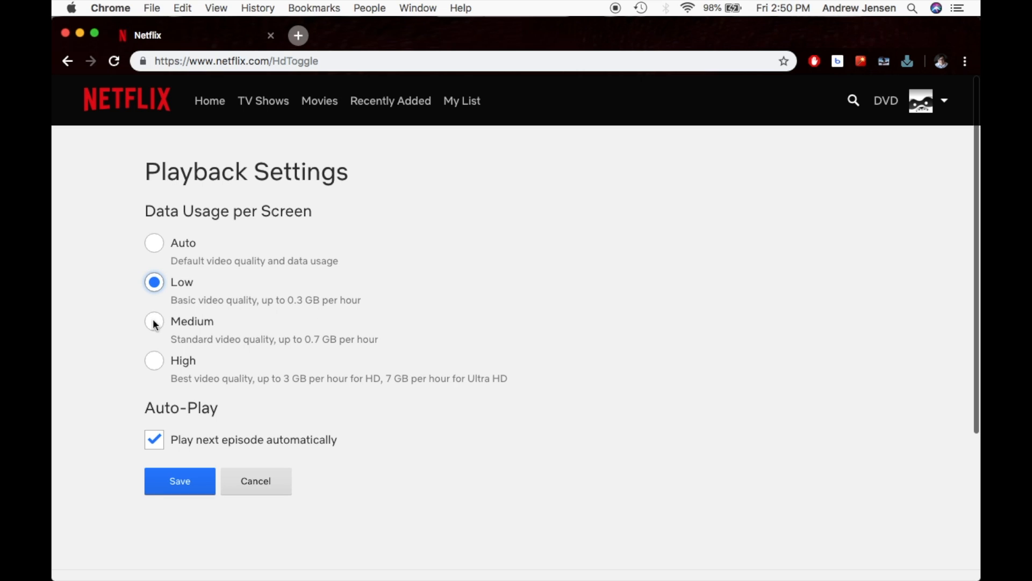
{"action": "left_click", "coordinate": [153, 360]}
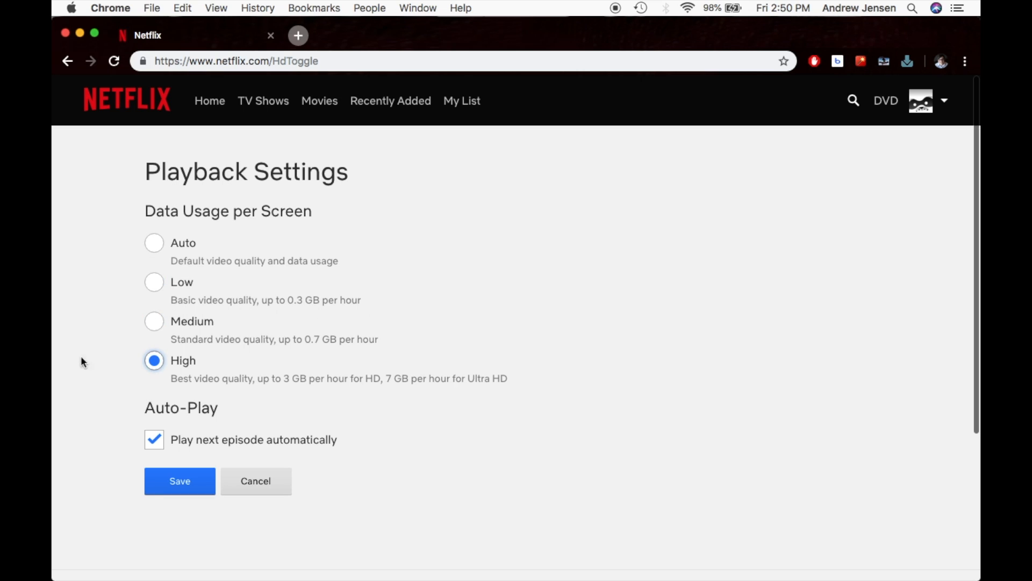
{"action": "mouse_move", "coordinate": [251, 219]}
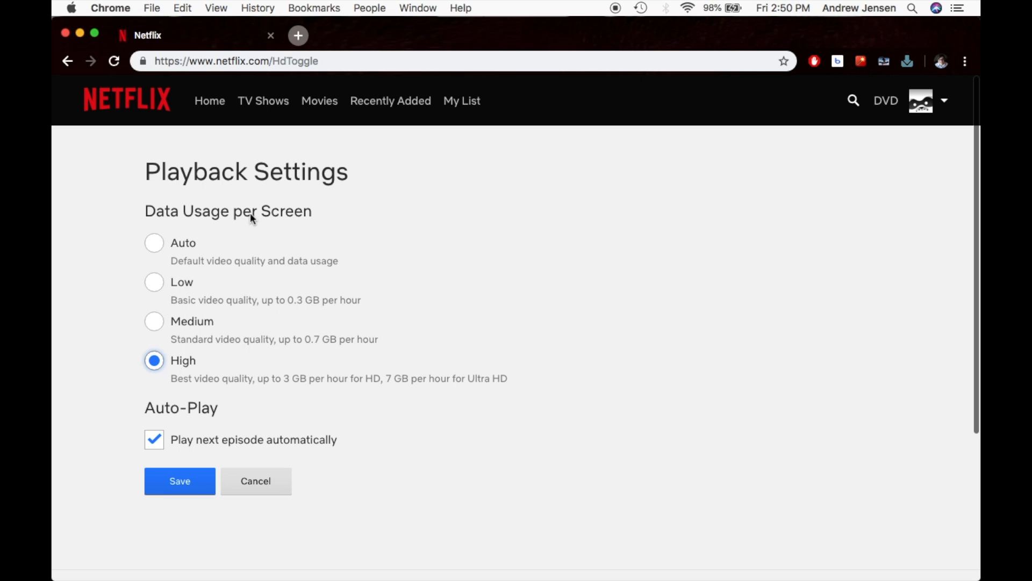
{"action": "left_click", "coordinate": [154, 242]}
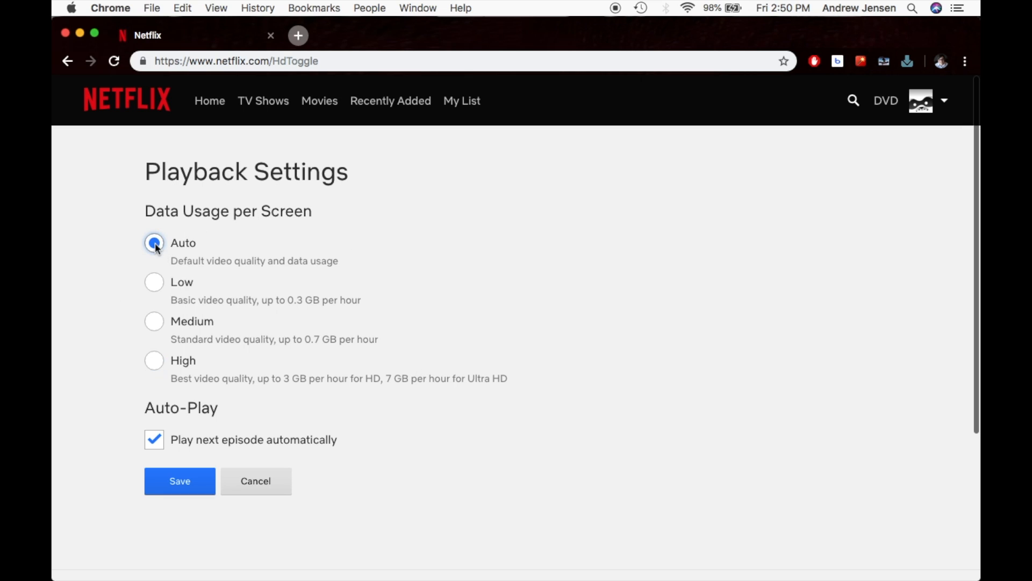
{"action": "left_click", "coordinate": [154, 243]}
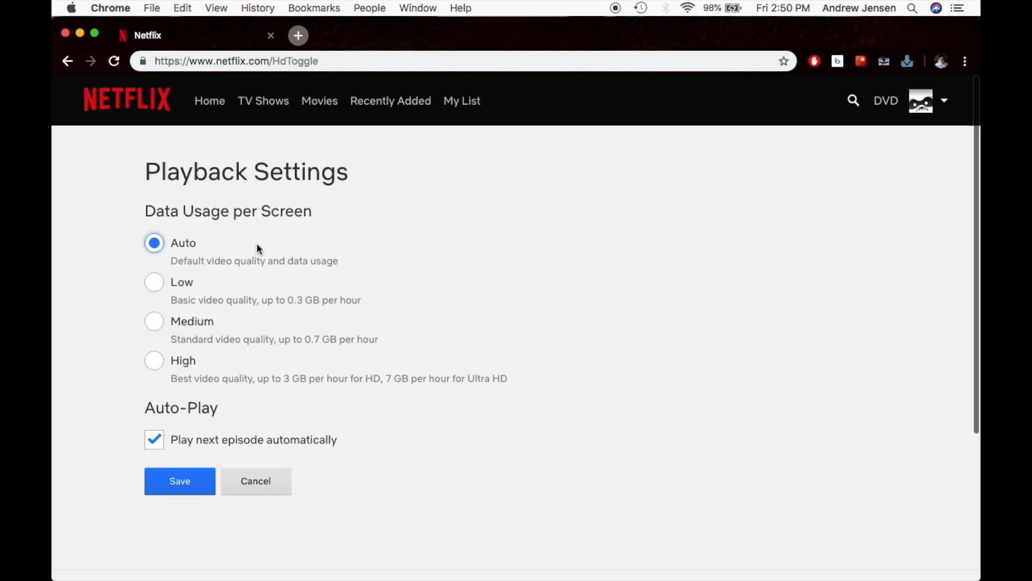
{"action": "mouse_move", "coordinate": [138, 387]}
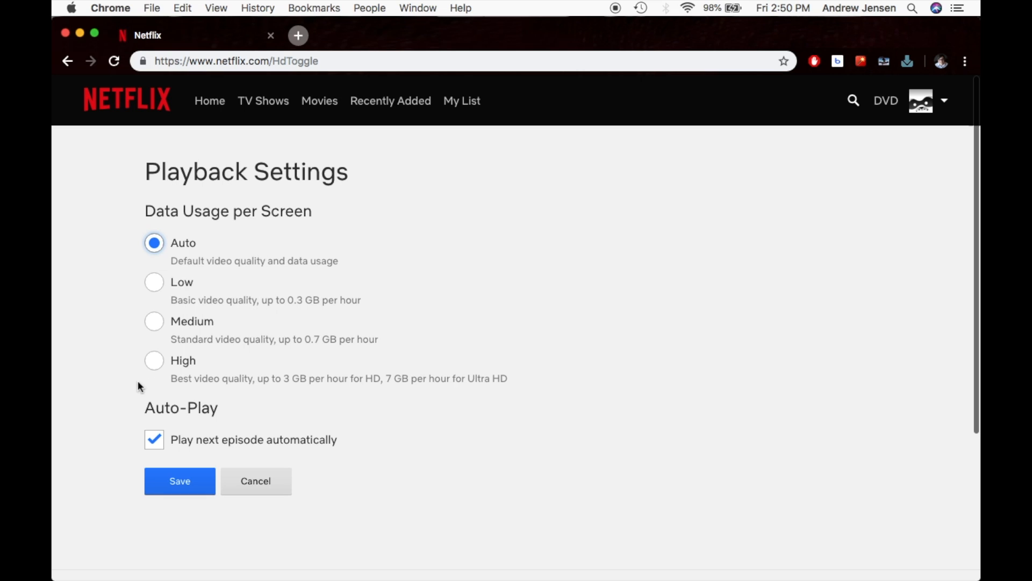
{"action": "mouse_move", "coordinate": [128, 374]}
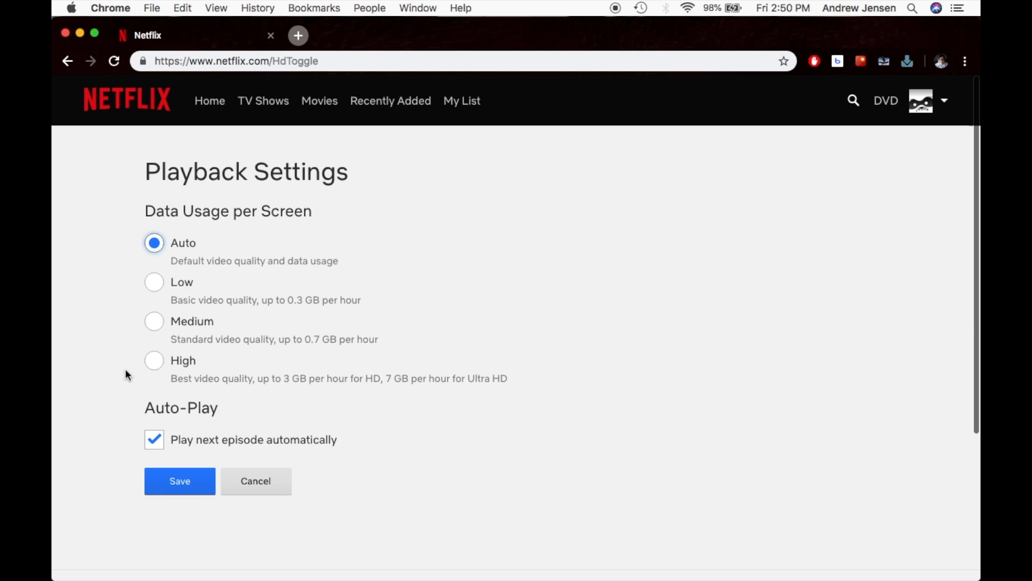